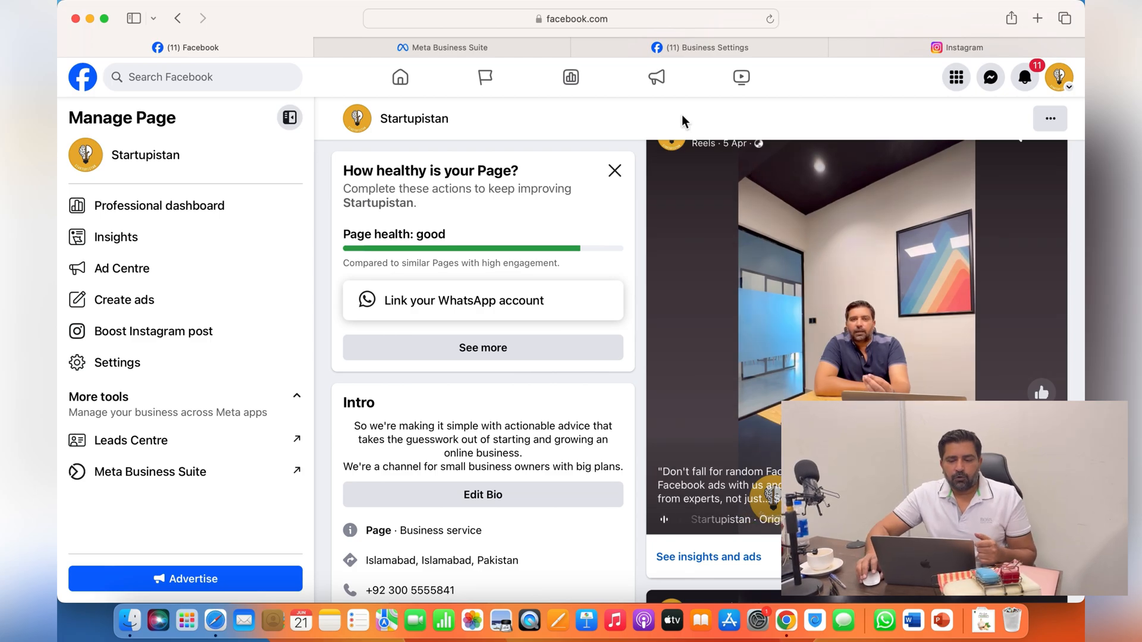
pyautogui.moveTo(622, 156)
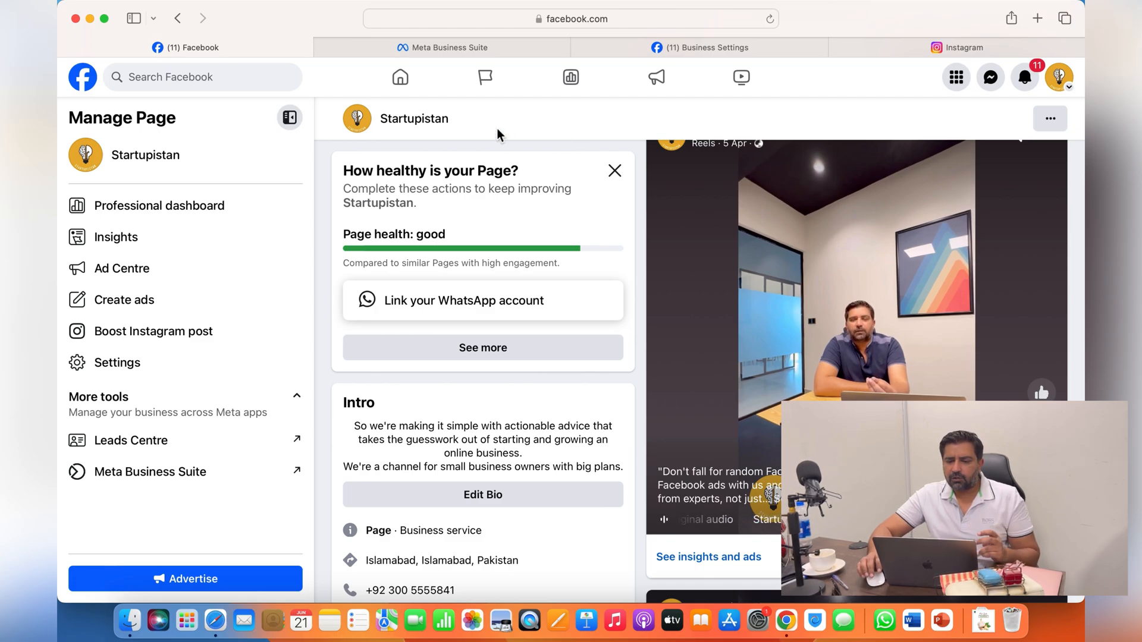
pyautogui.moveTo(133, 537)
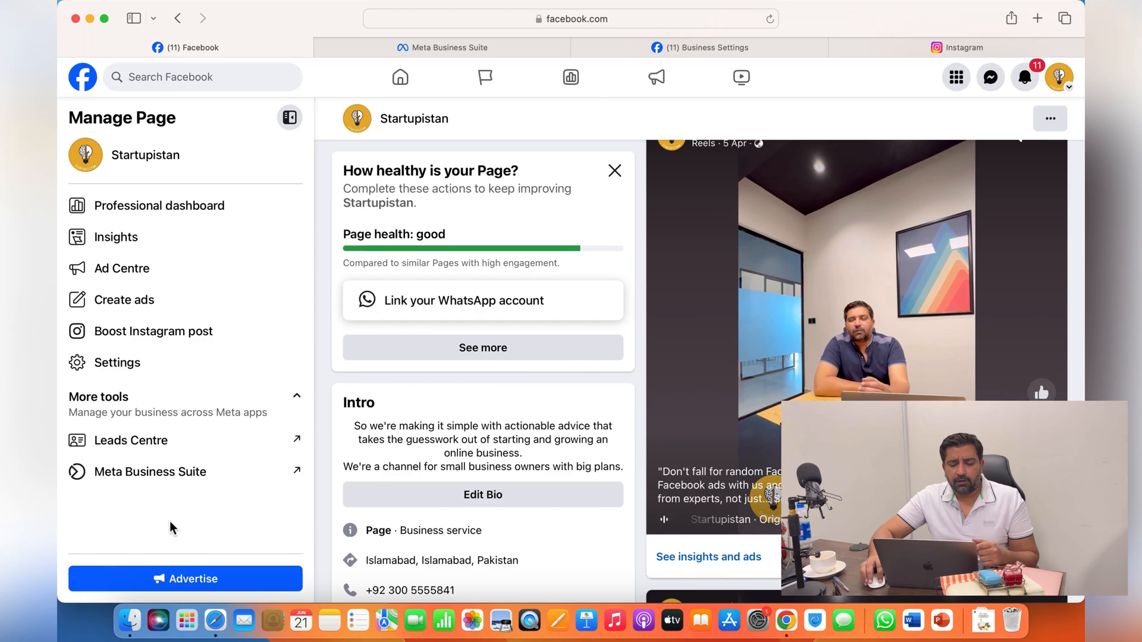
pyautogui.moveTo(200, 457)
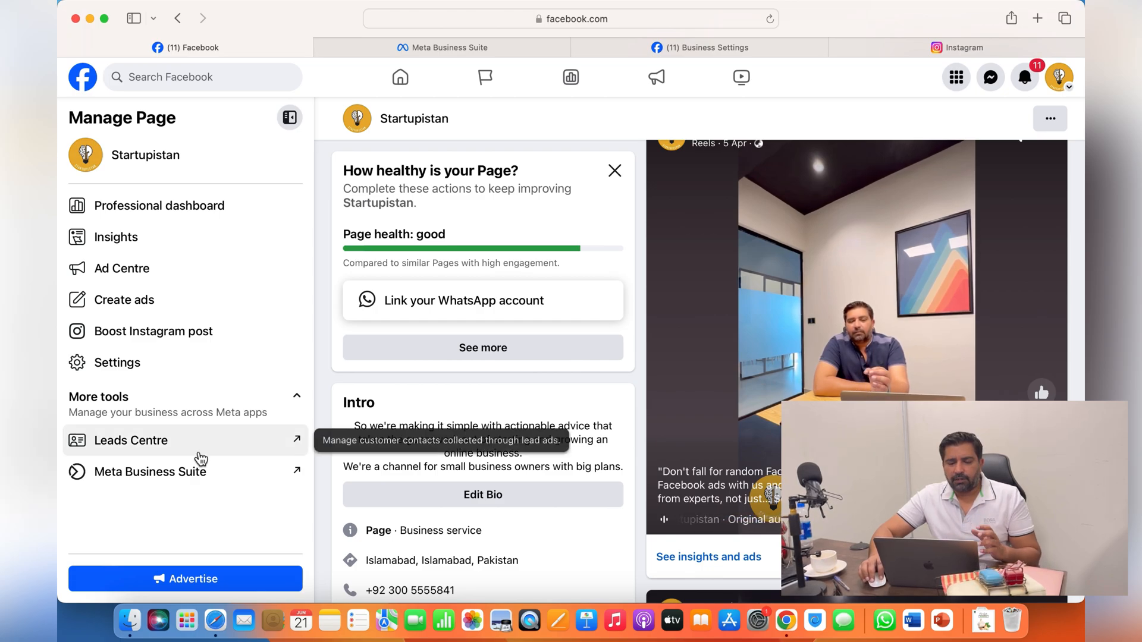
pyautogui.moveTo(179, 212)
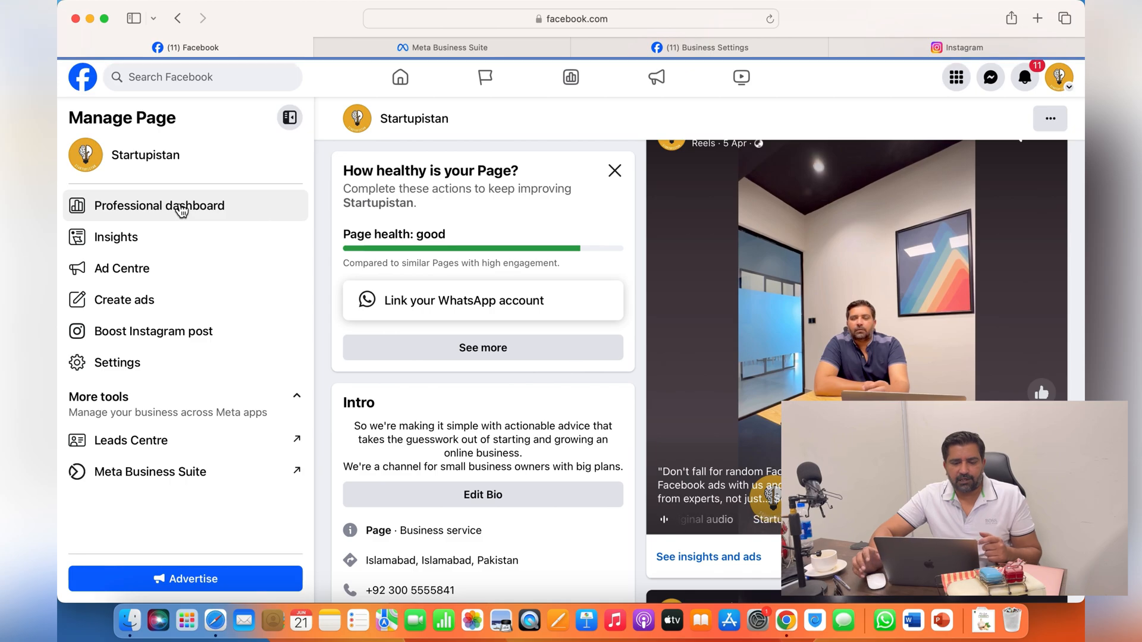
# - Open the page's Professional dashboard and scroll down toward its access settings
pyautogui.click(159, 206)
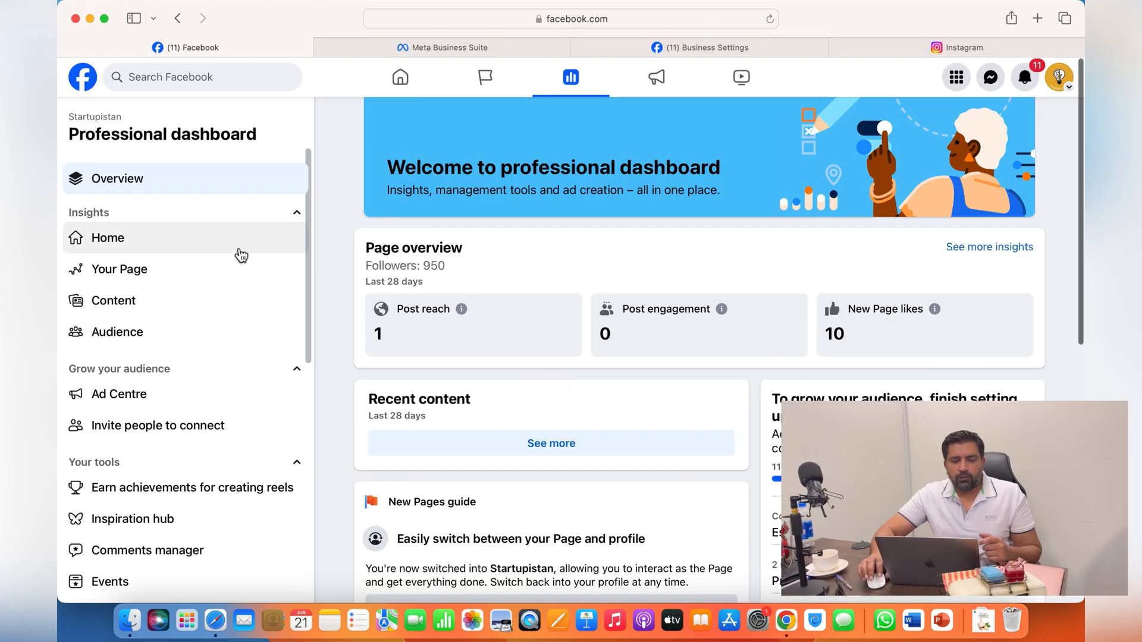
pyautogui.scroll(-3)
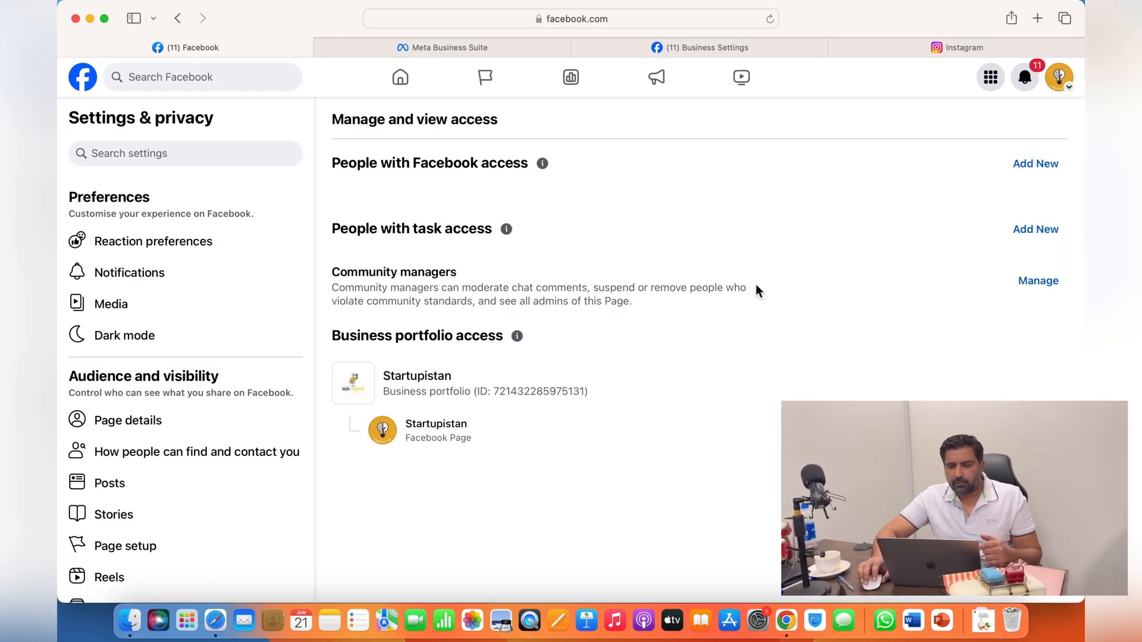
pyautogui.moveTo(588, 323)
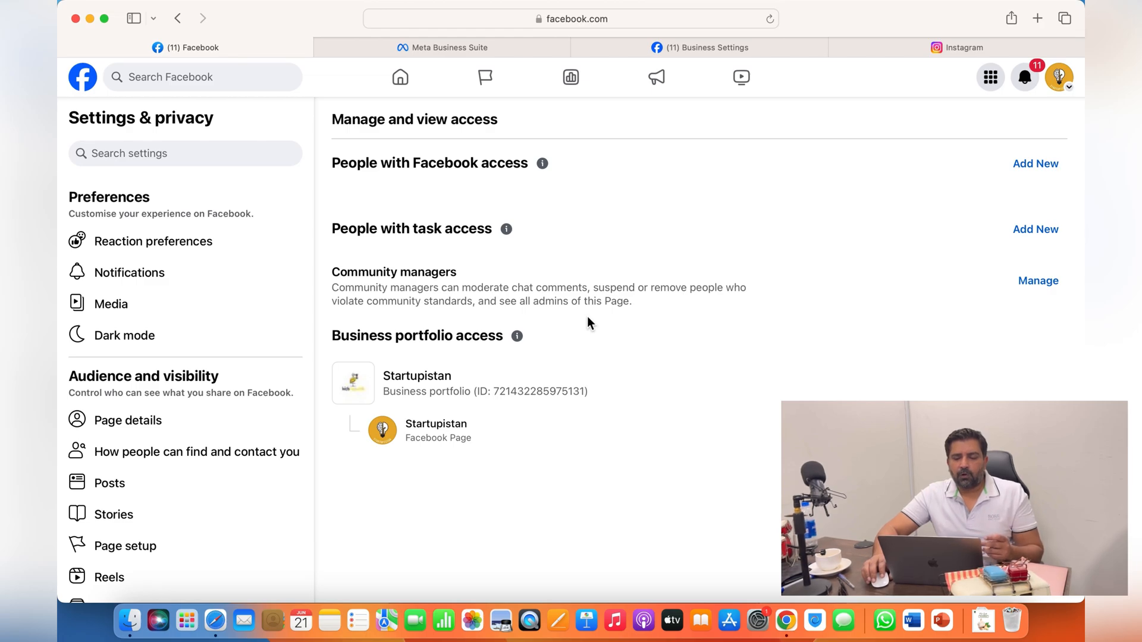
pyautogui.moveTo(1011, 284)
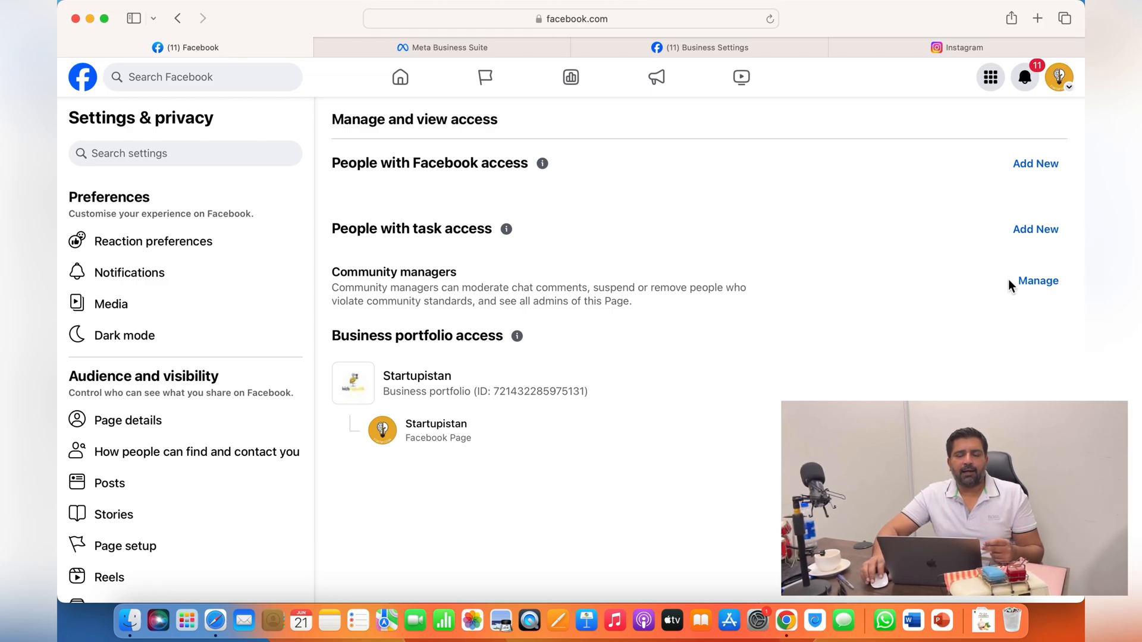
pyautogui.moveTo(1039, 180)
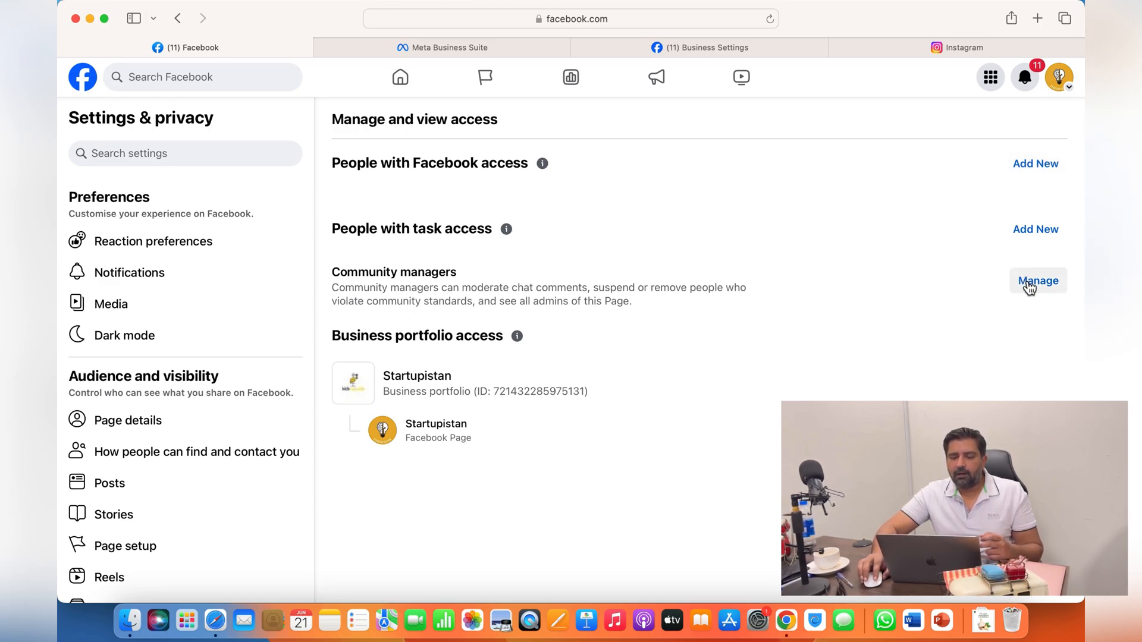
pyautogui.moveTo(789, 197)
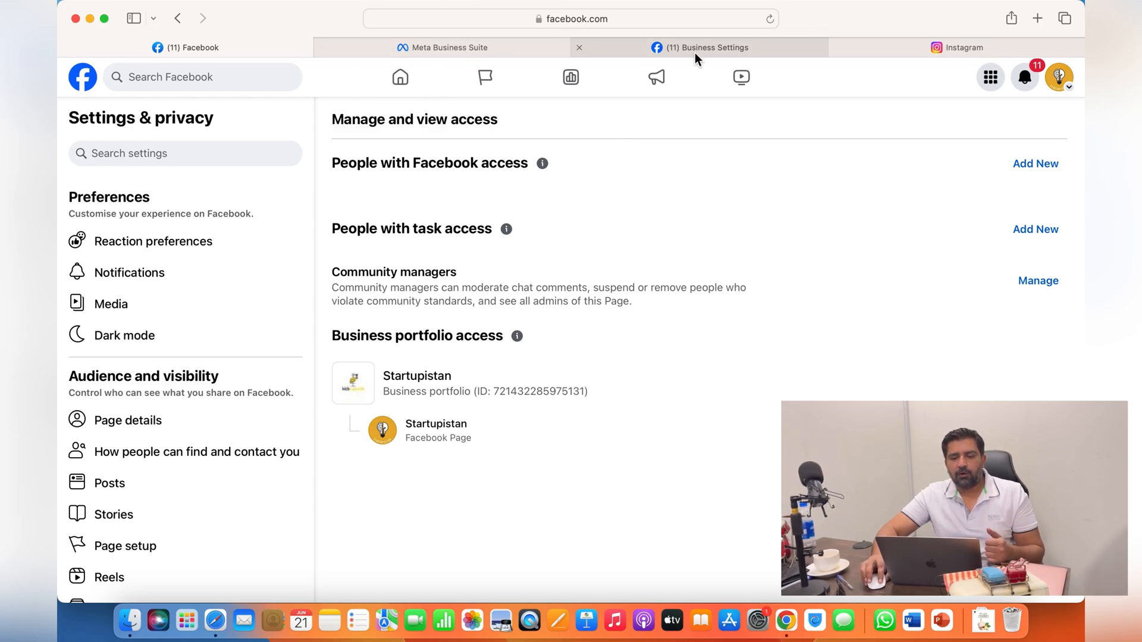
# - Switch to the Meta Business settings tab to reach the People list
pyautogui.click(699, 48)
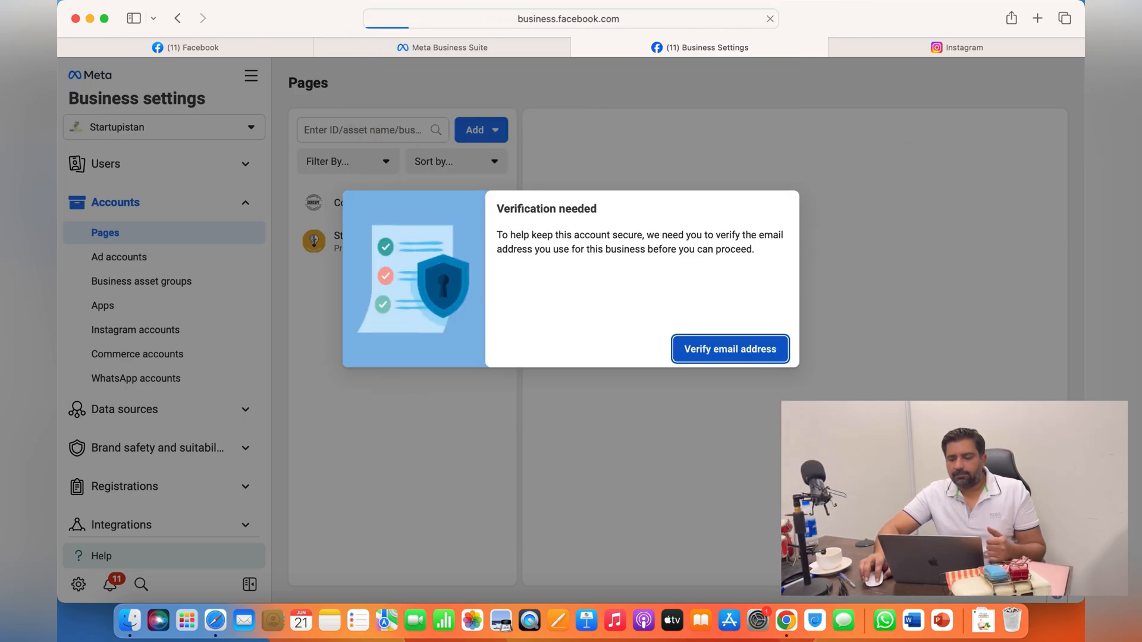
pyautogui.moveTo(378, 168)
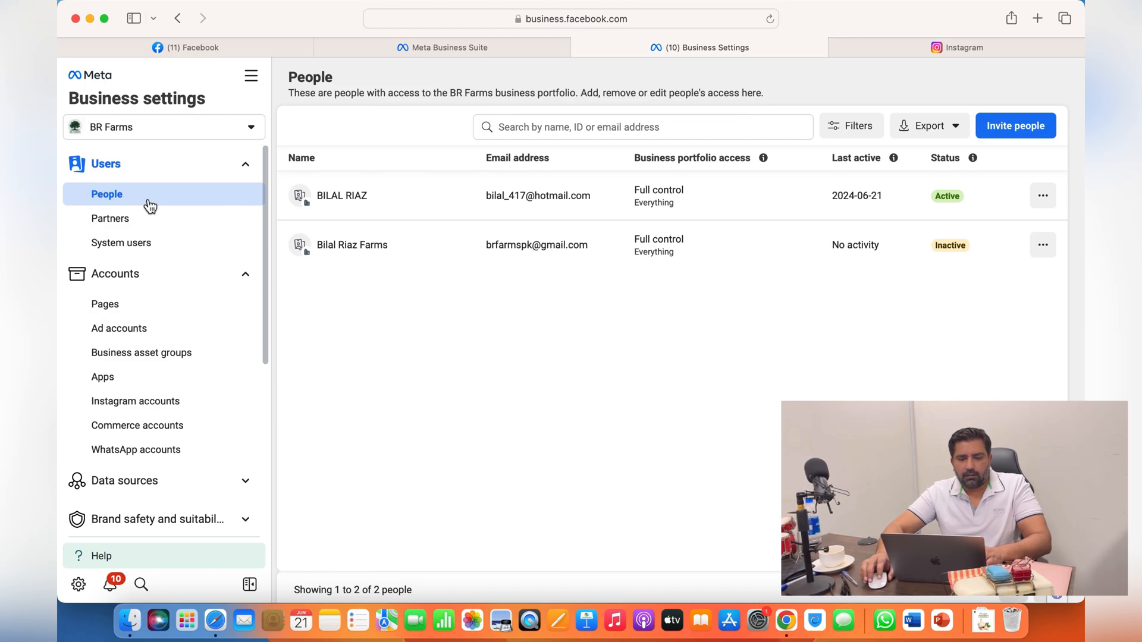
pyautogui.moveTo(691, 257)
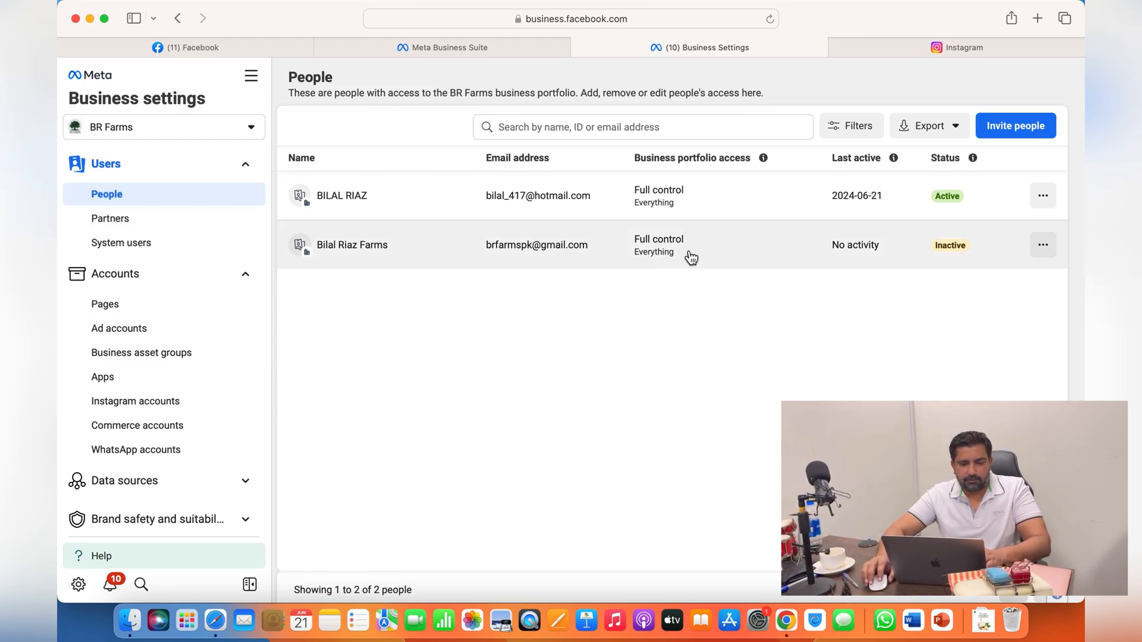
pyautogui.moveTo(440, 205)
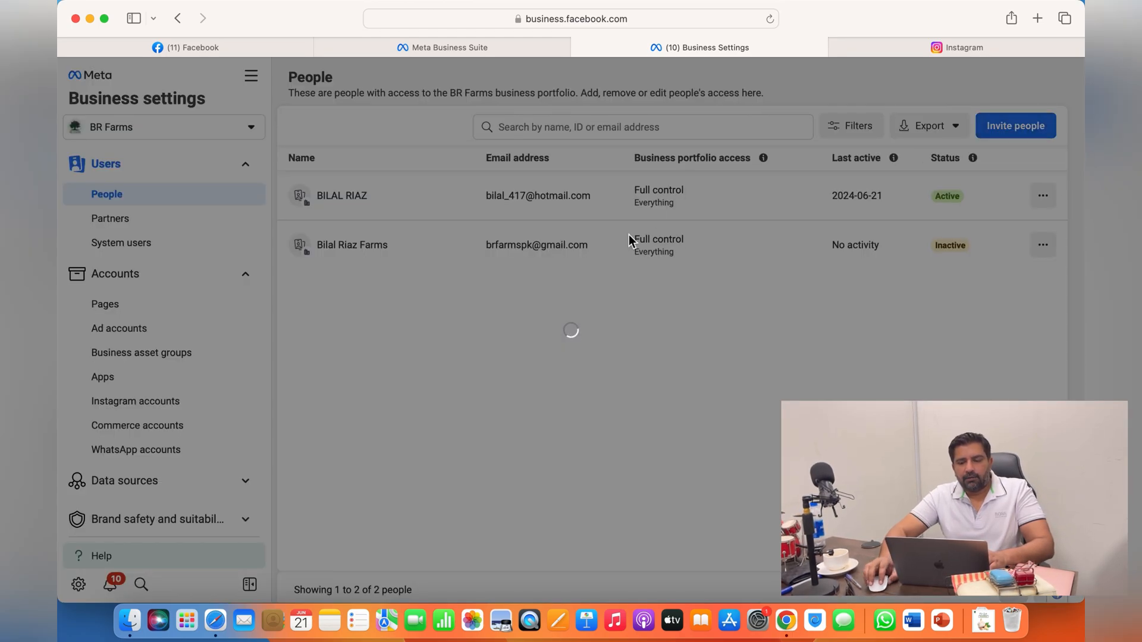
# - Dismiss the Invite people dialog and open the options menu on the inactive user's row
pyautogui.click(1016, 126)
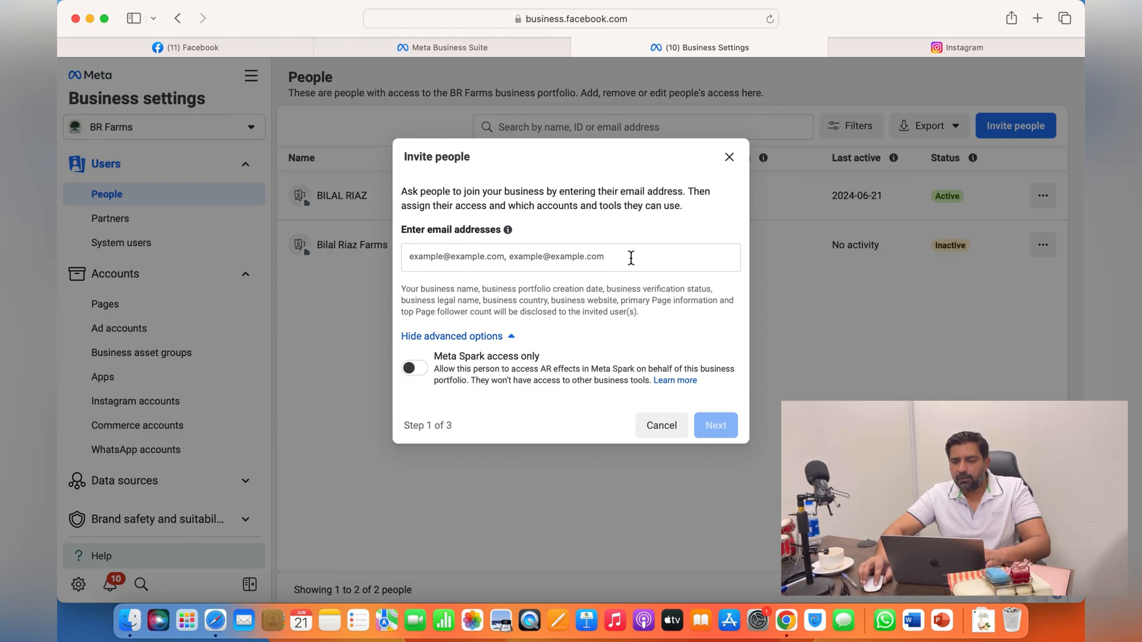
pyautogui.click(661, 425)
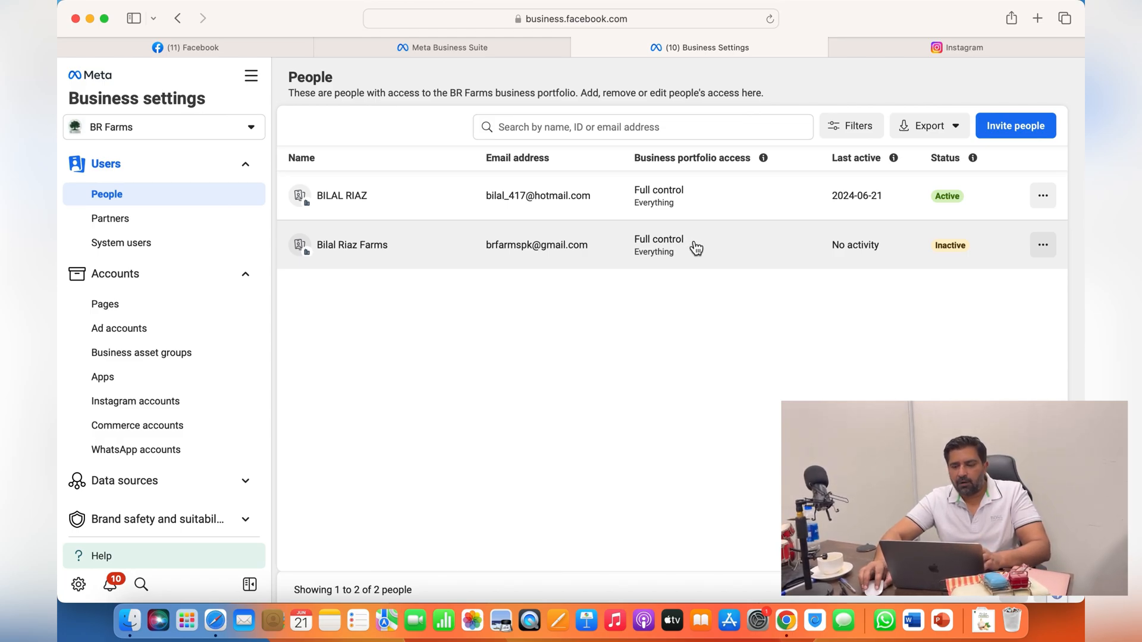
pyautogui.moveTo(684, 253)
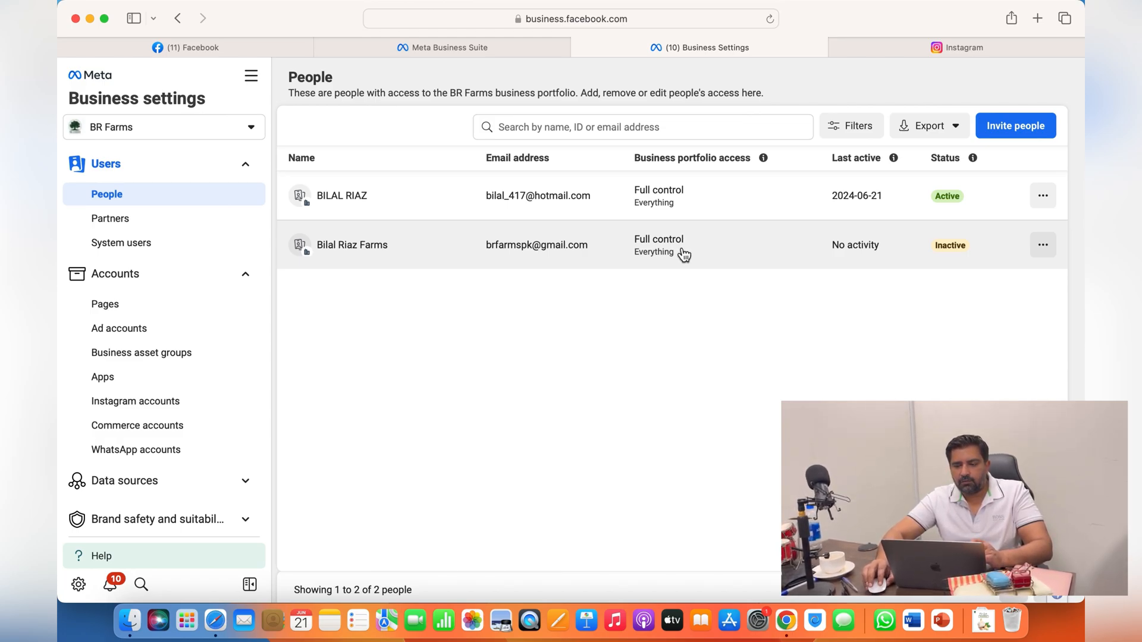
pyautogui.moveTo(648, 286)
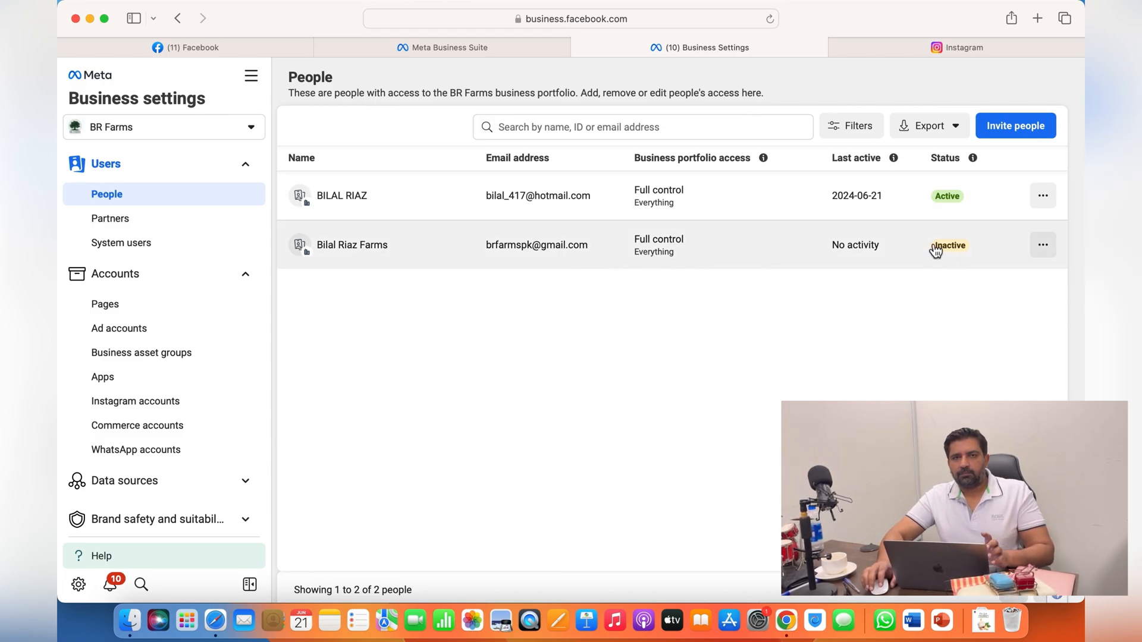
pyautogui.click(1042, 245)
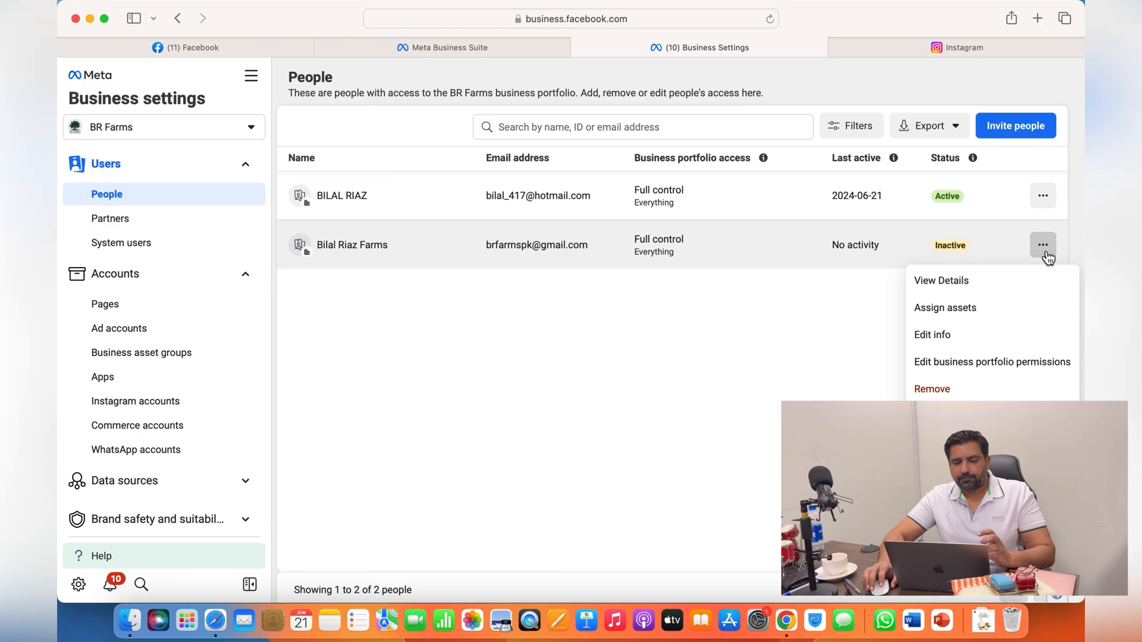